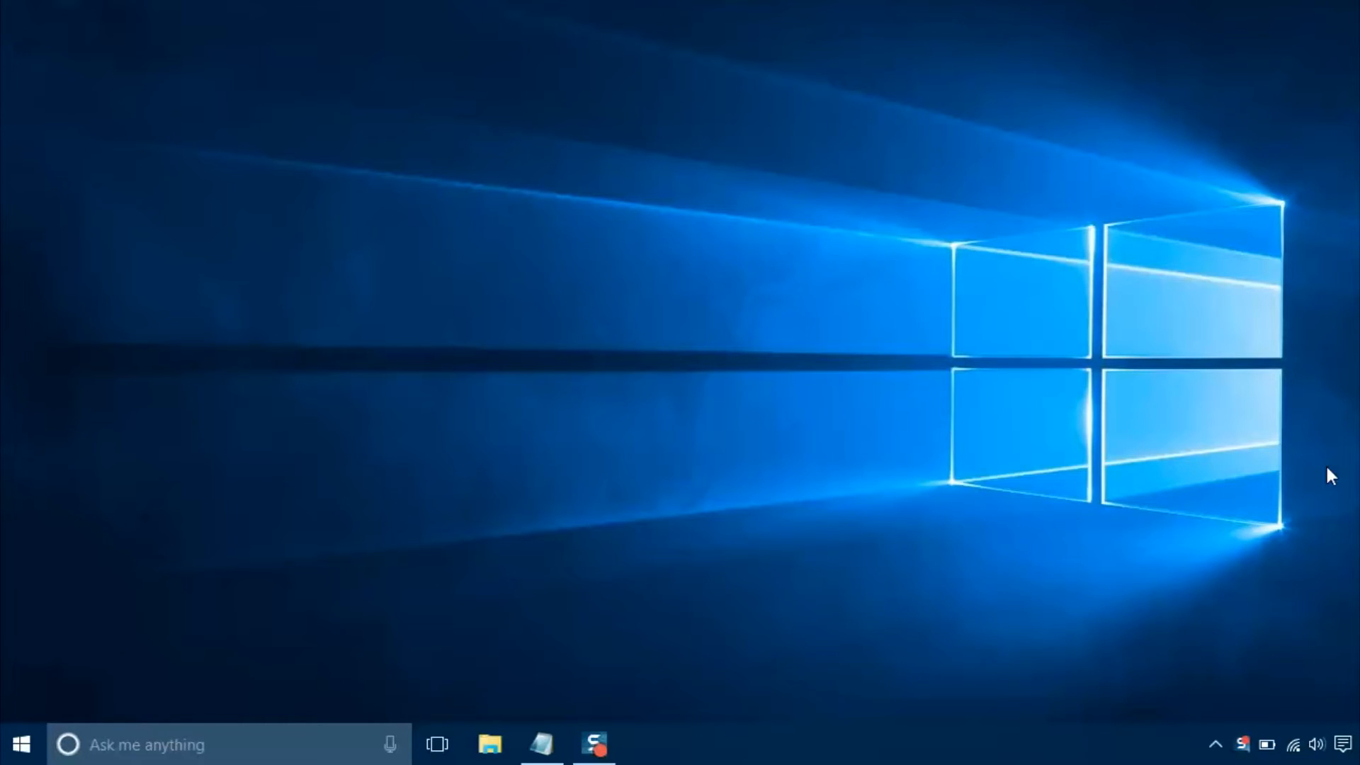
{"action": "mouse_move", "coordinate": [367, 622]}
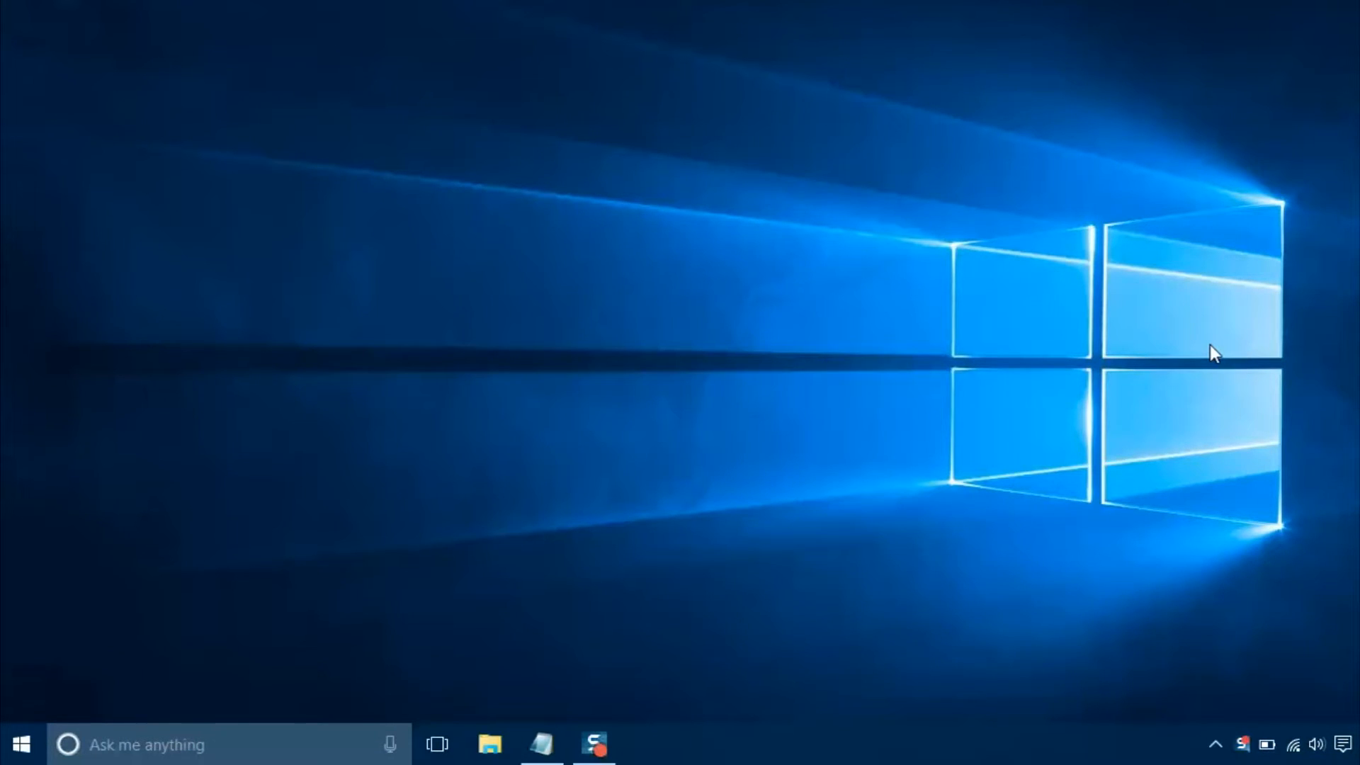
{"action": "mouse_move", "coordinate": [968, 561]}
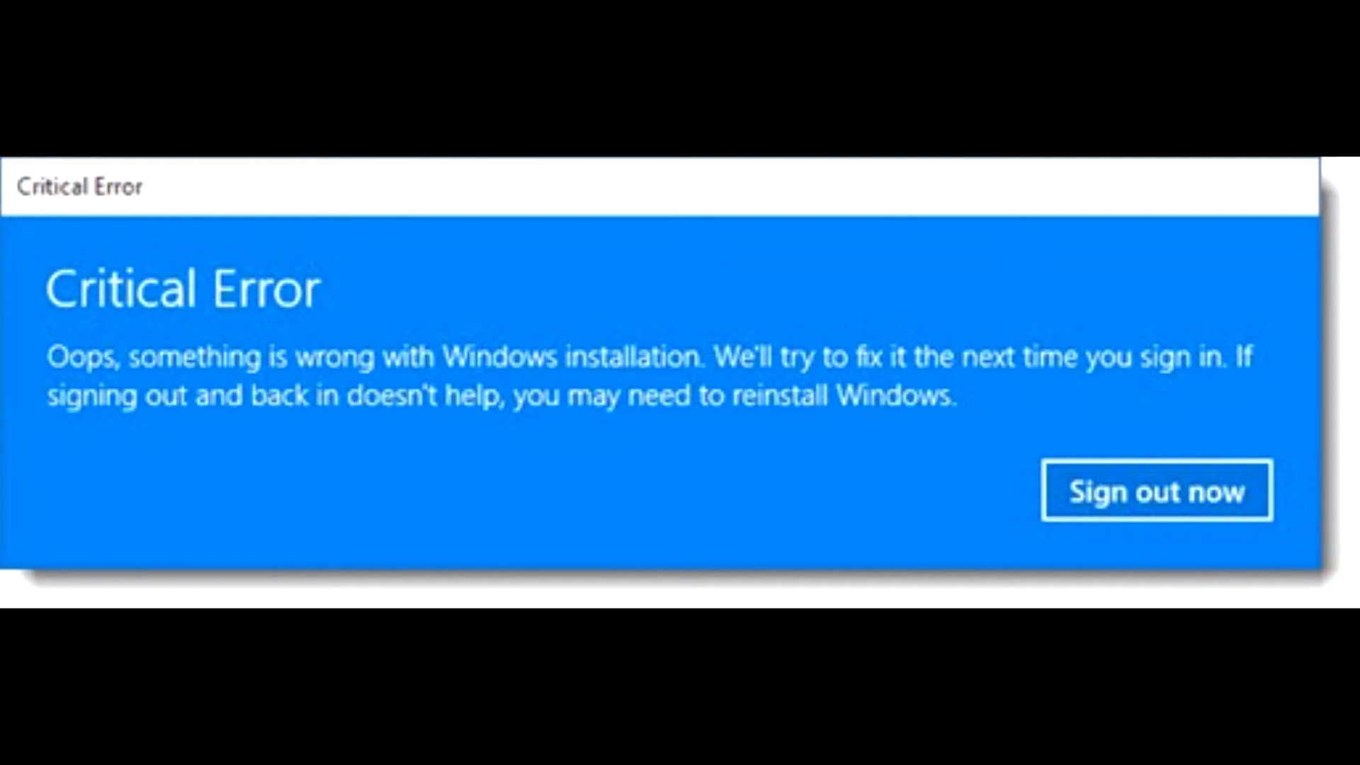
From Task Manager's Run new task, launch cmd with administrative privileges
{"action": "left_click", "coordinate": [1156, 491]}
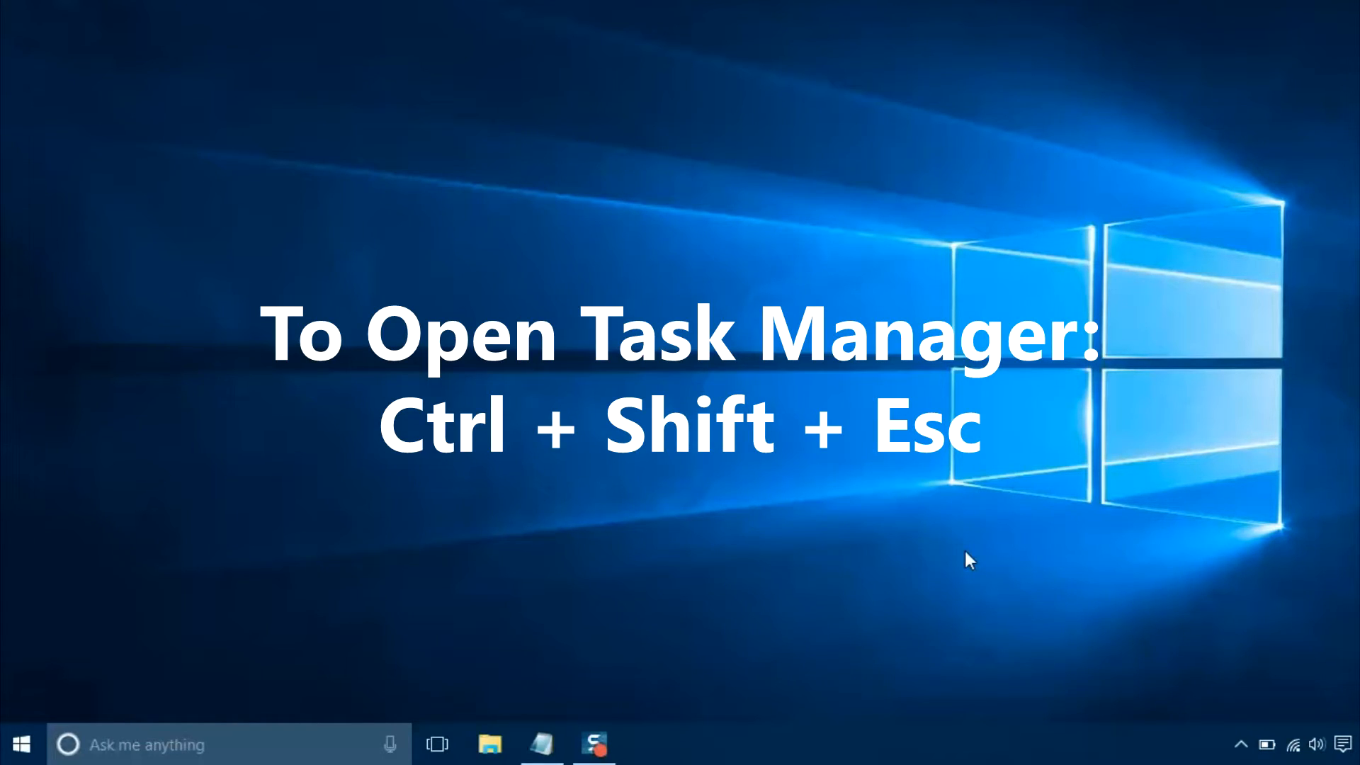
{"action": "key", "text": "Ctrl+Shift+Esc"}
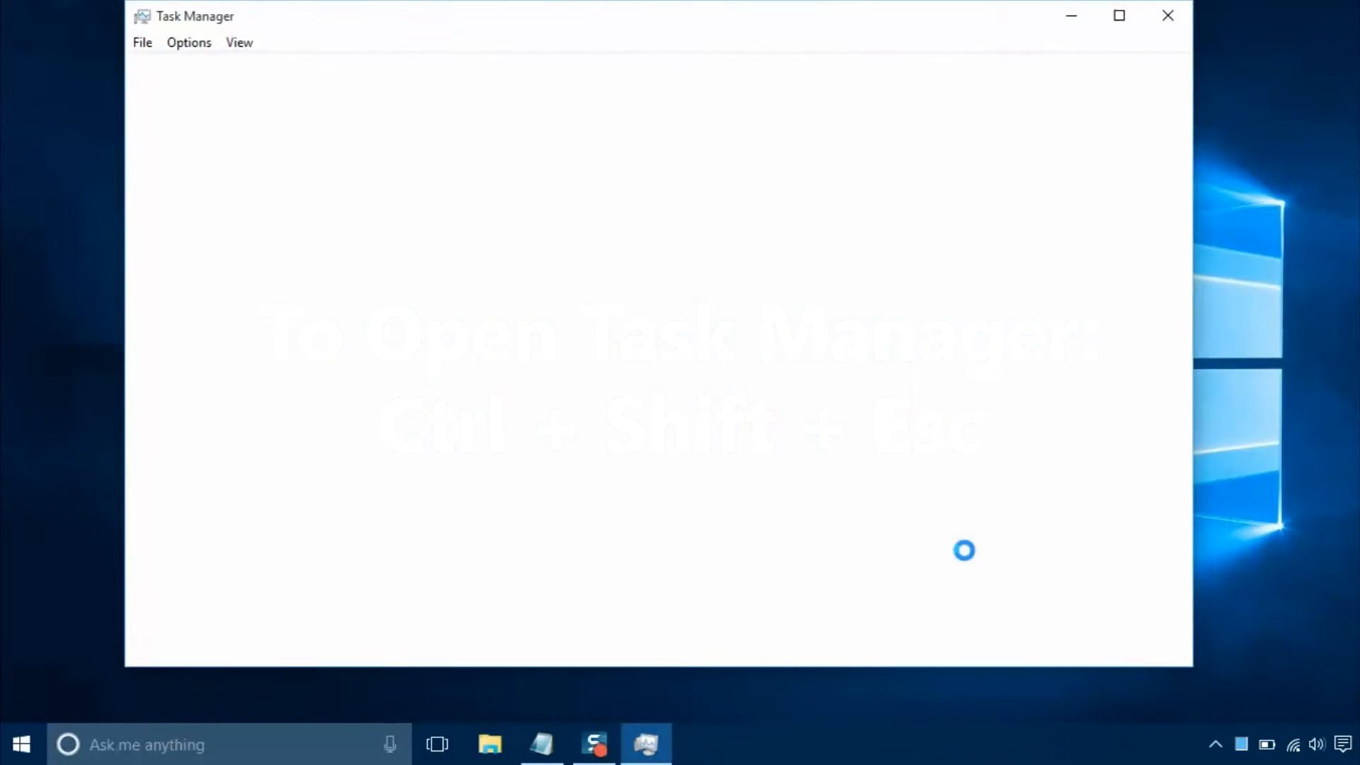
{"action": "left_click", "coordinate": [141, 41]}
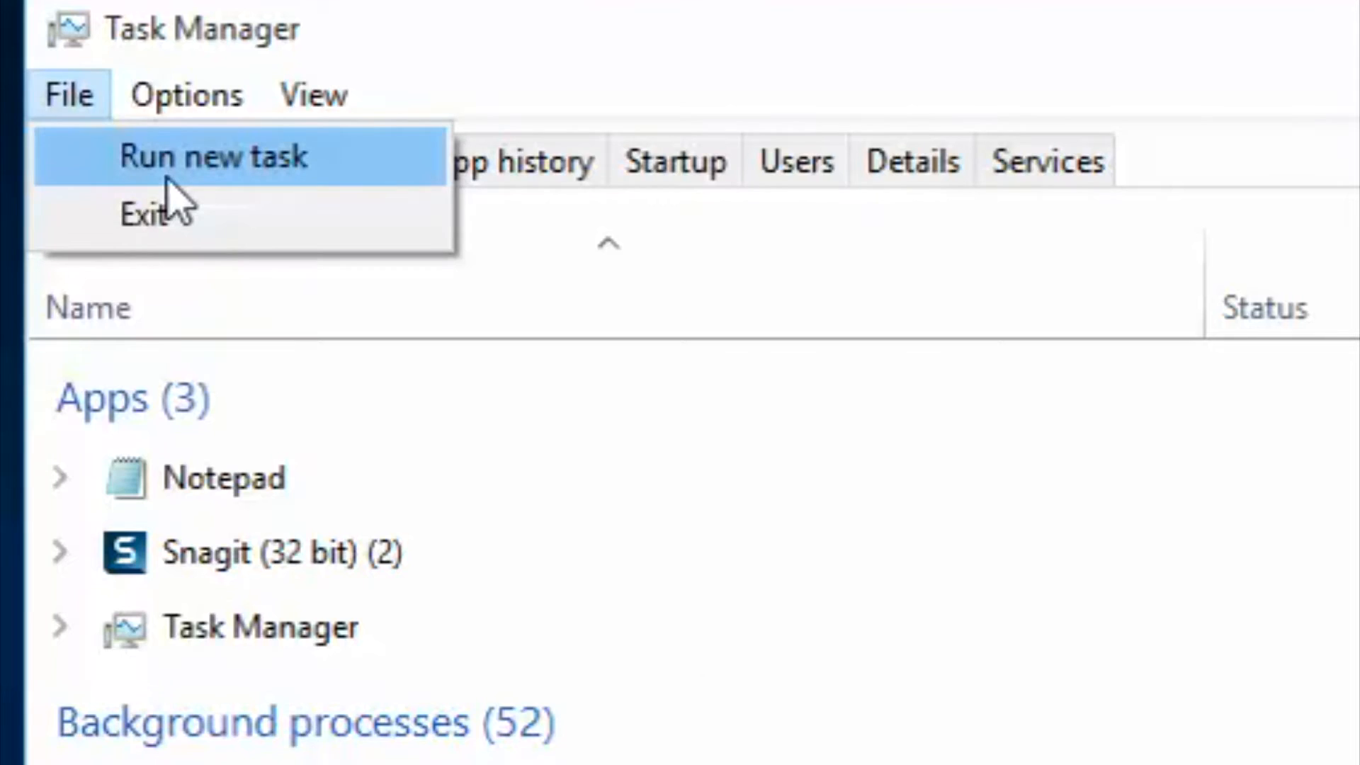
{"action": "left_click", "coordinate": [215, 157]}
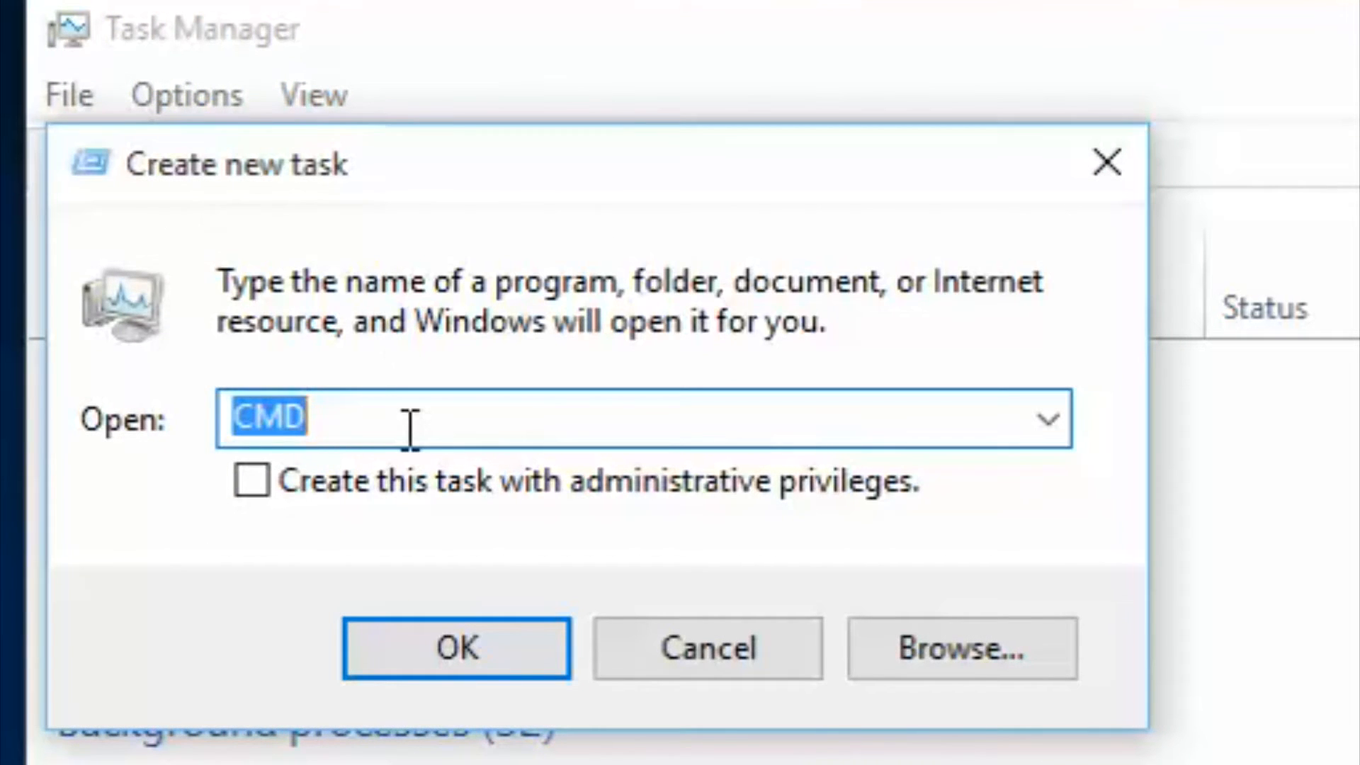
{"action": "type", "text": "cmd"}
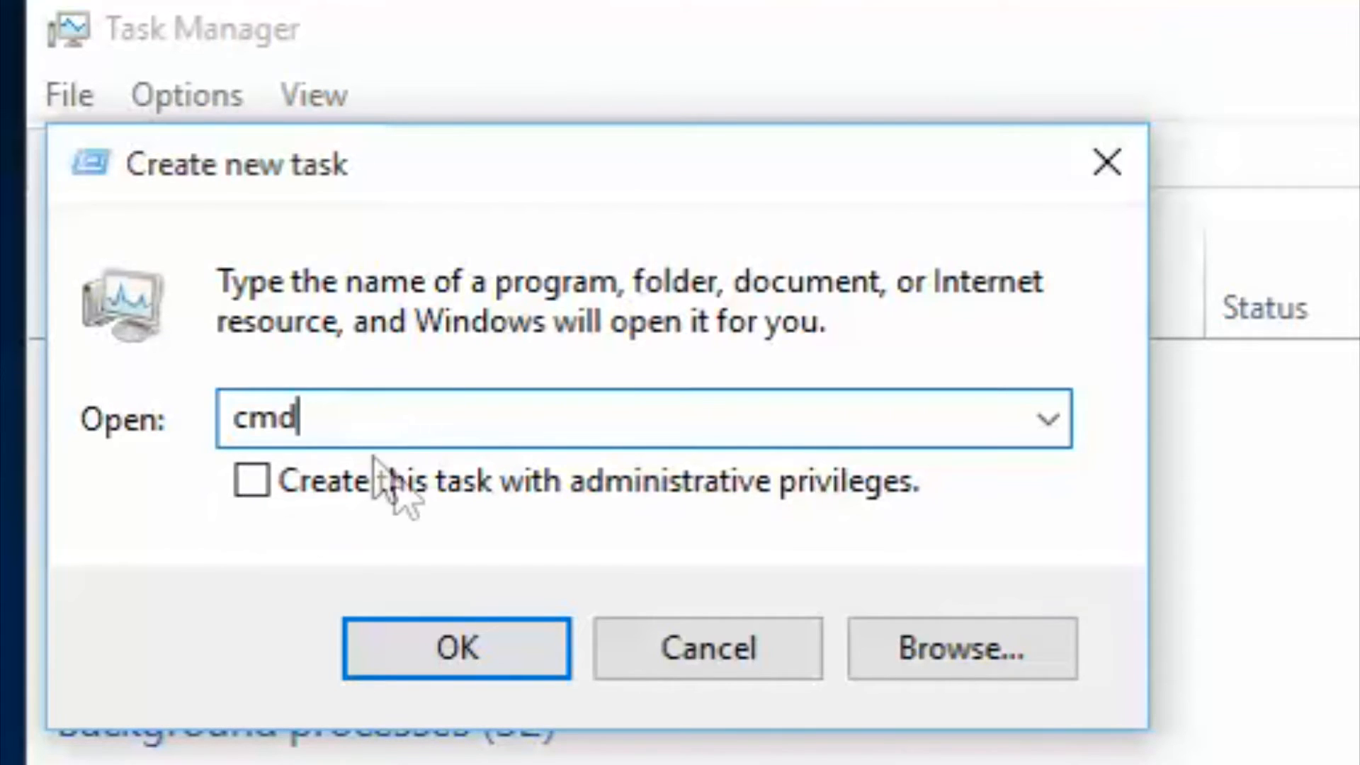
{"action": "left_click", "coordinate": [253, 481]}
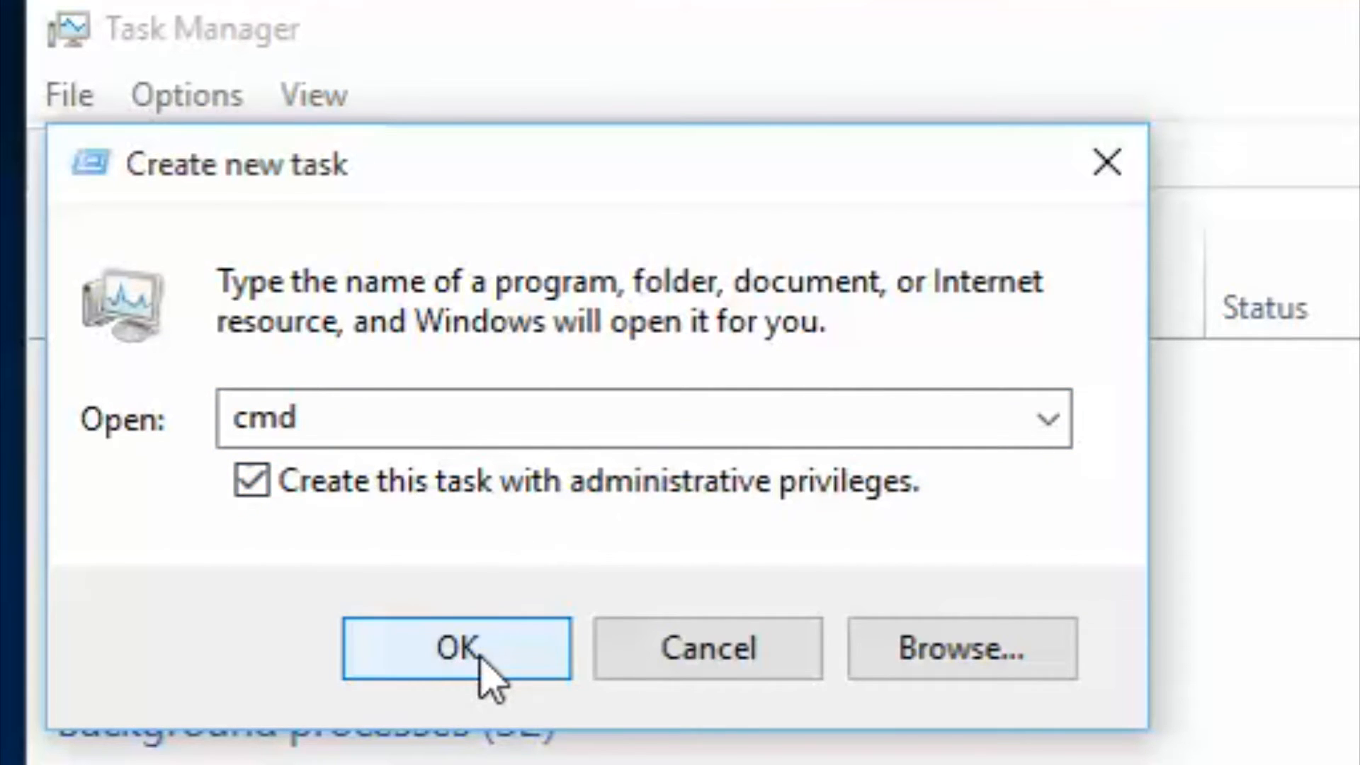
{"action": "left_click", "coordinate": [457, 648]}
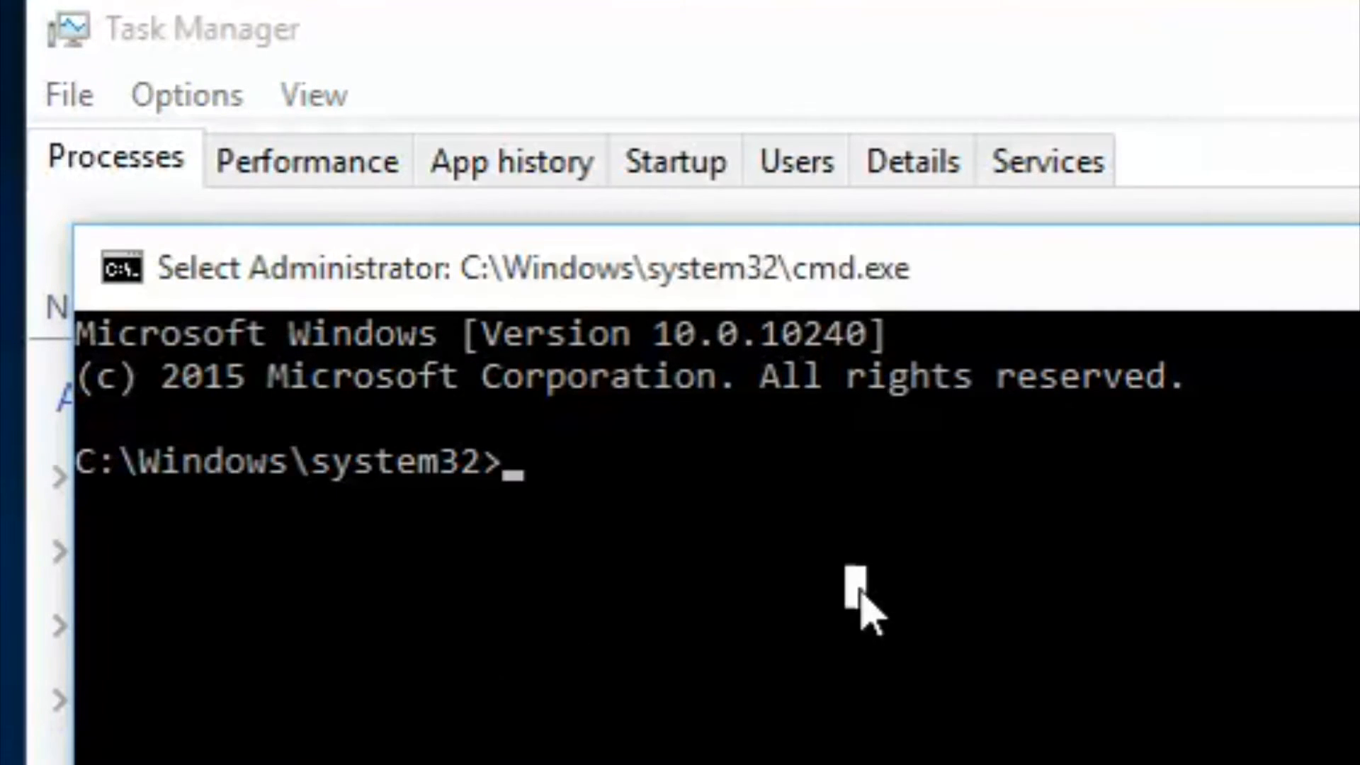
Enter powershell, then run sfc /SCANNOW in the administrator console
{"action": "type", "text": "pow"}
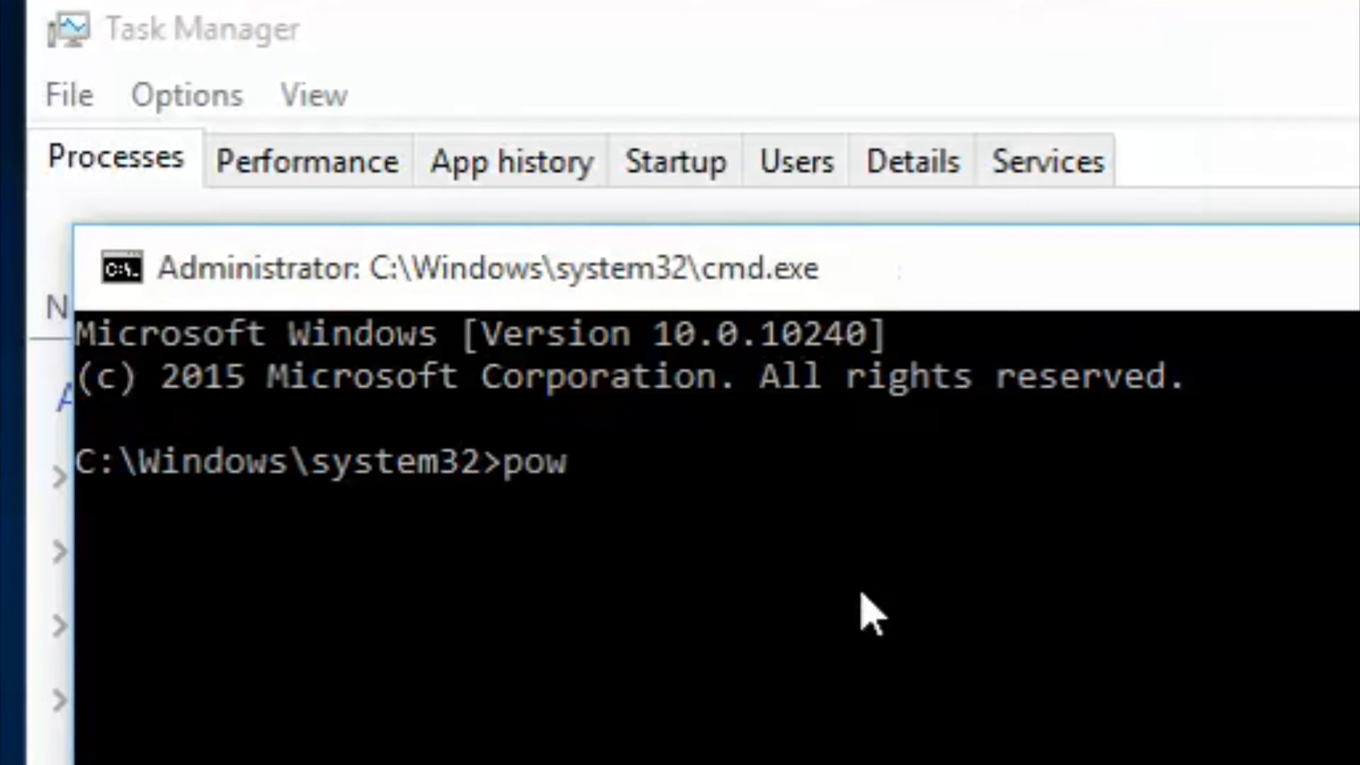
{"action": "type", "text": "ershell"}
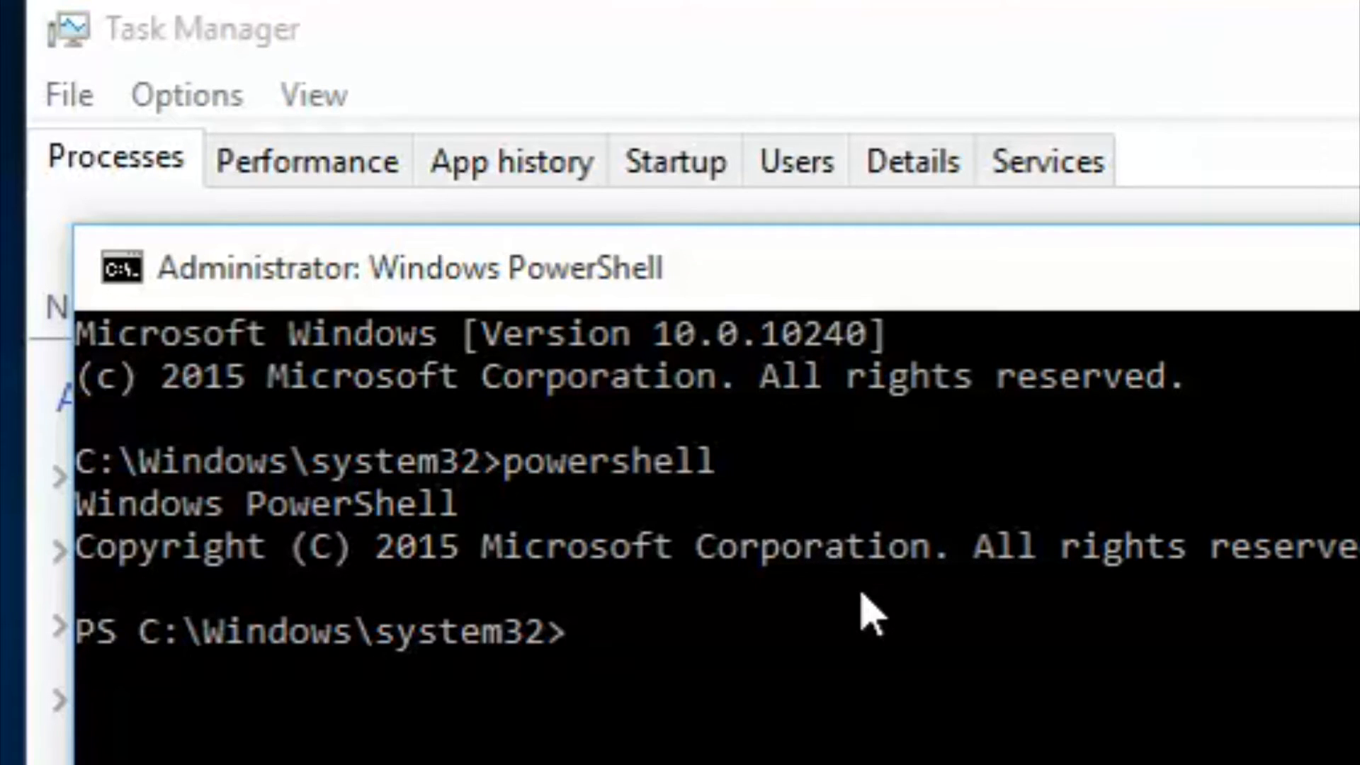
{"action": "type", "text": "sf"}
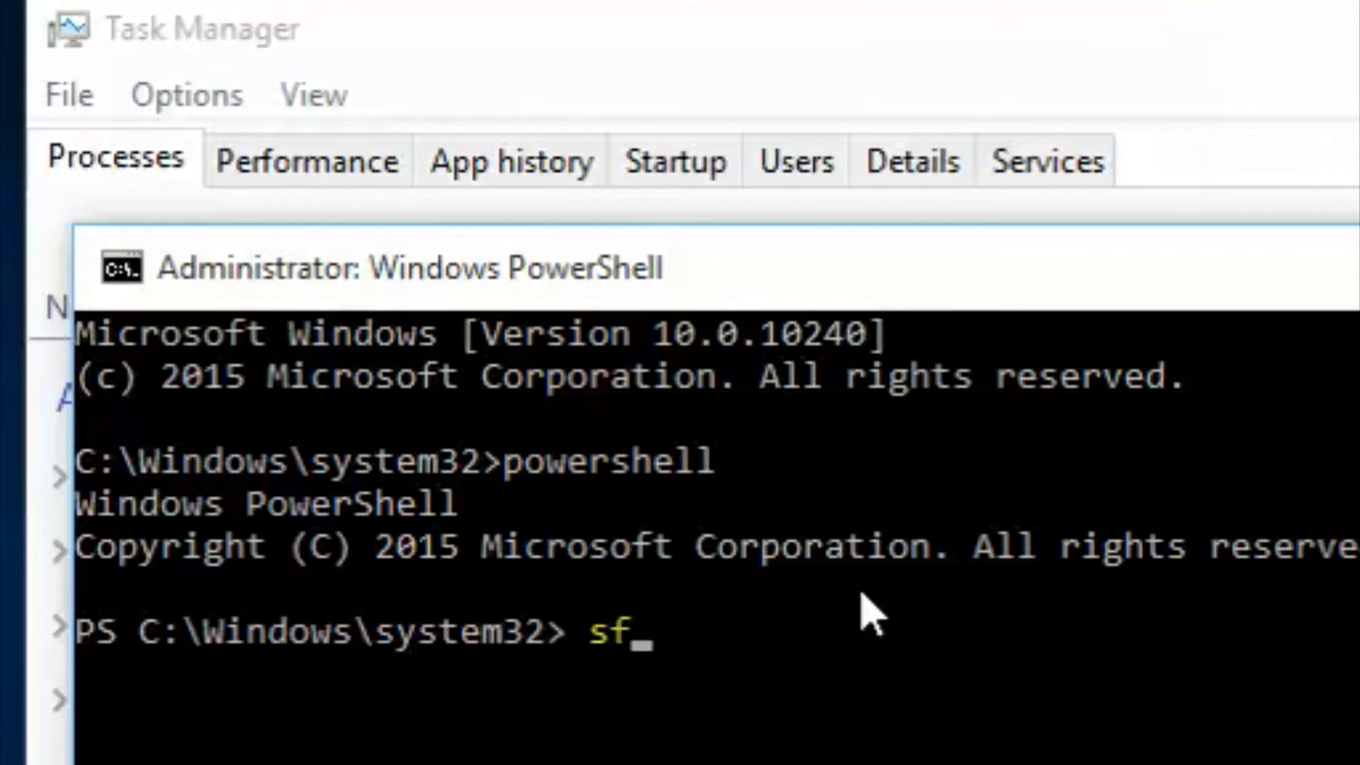
{"action": "type", "text": "c /S"}
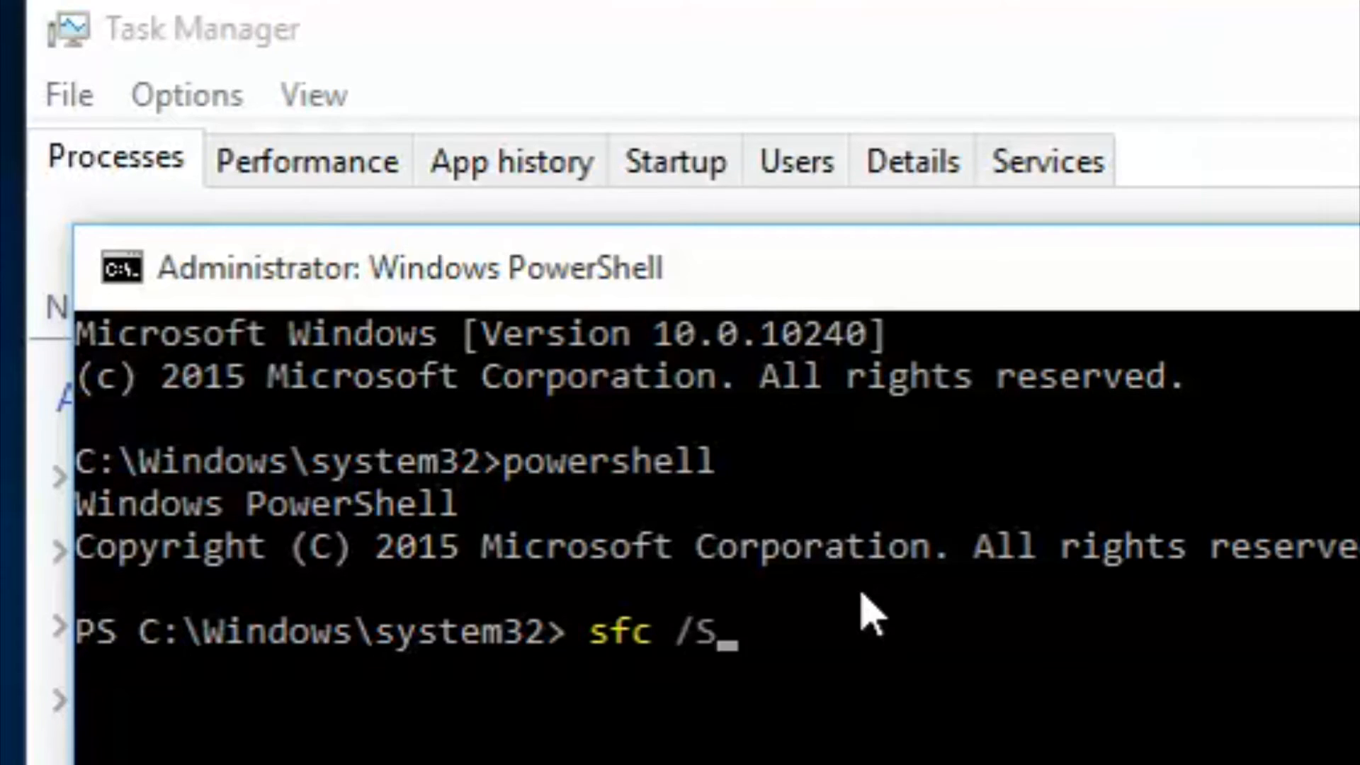
{"action": "type", "text": "CANN"}
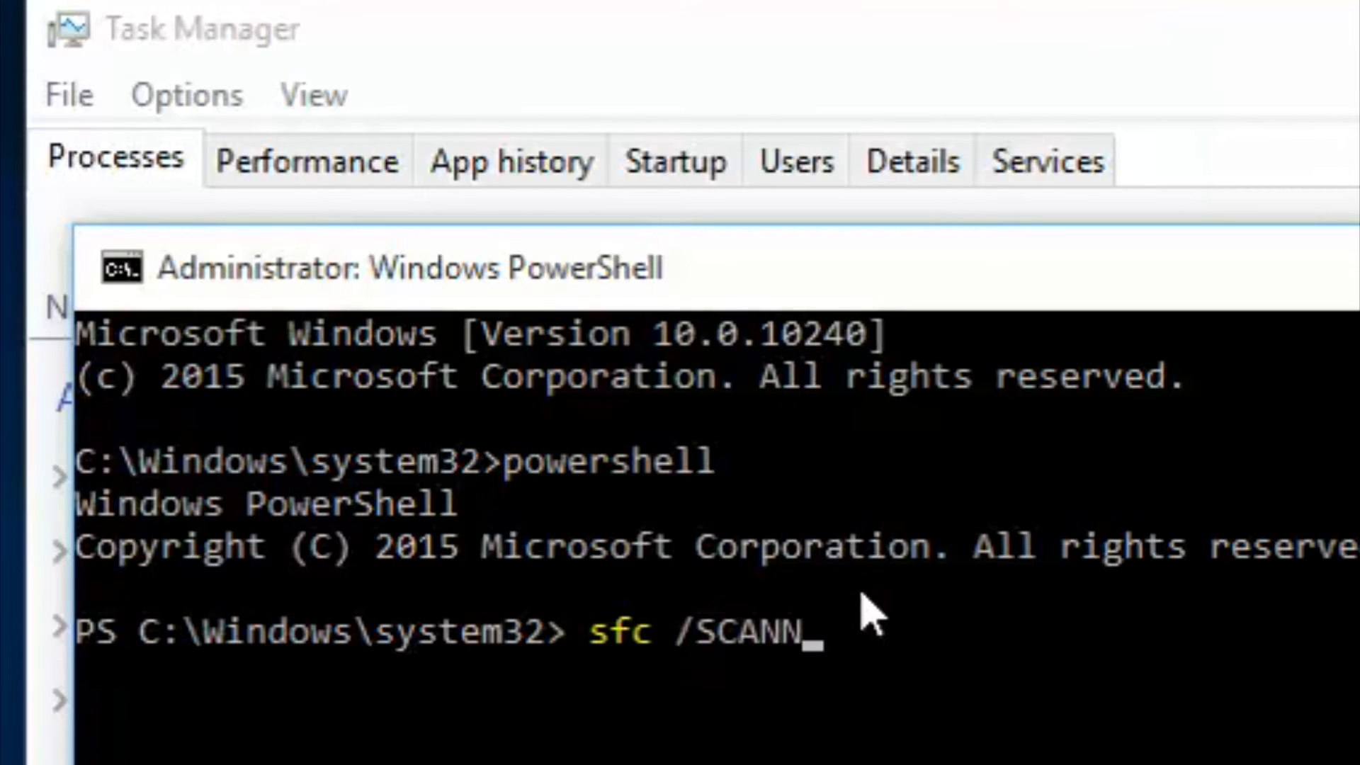
{"action": "type", "text": "OW"}
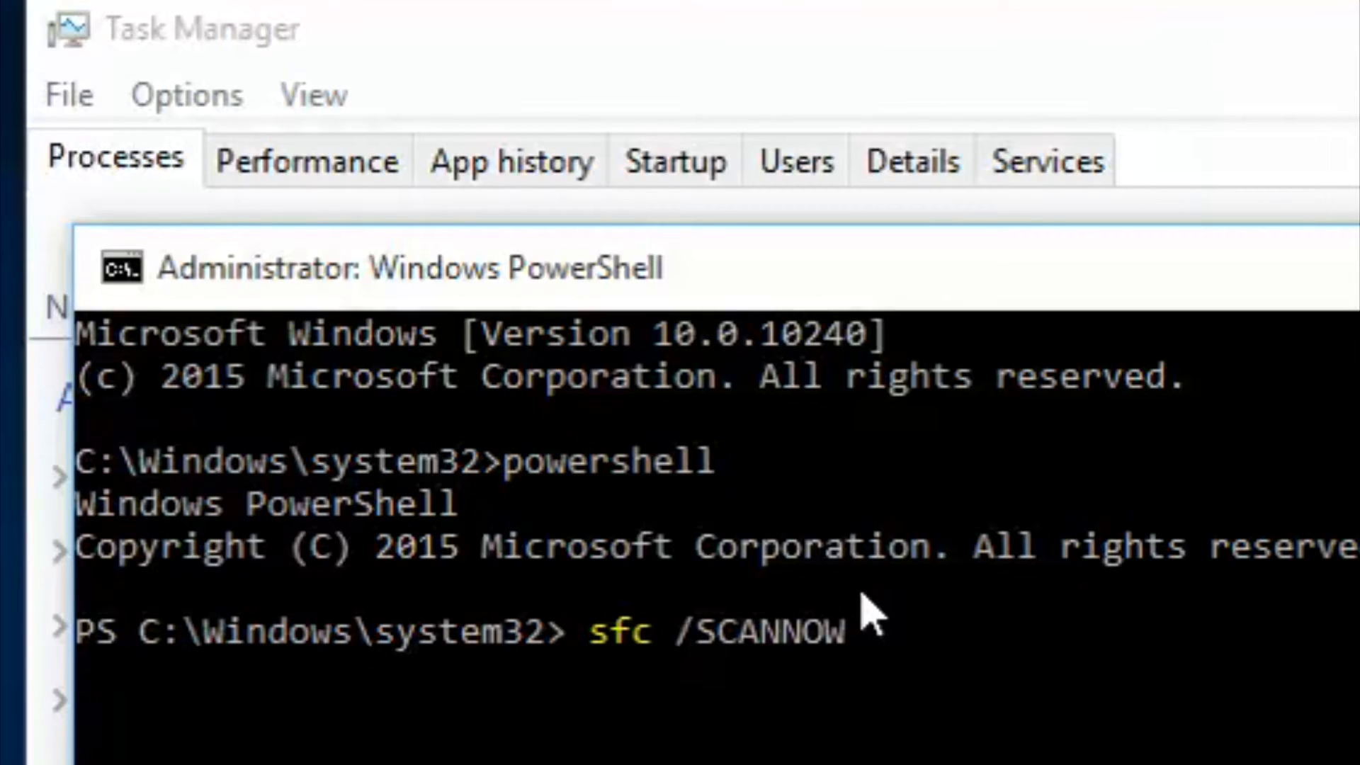
{"action": "key", "text": "Enter"}
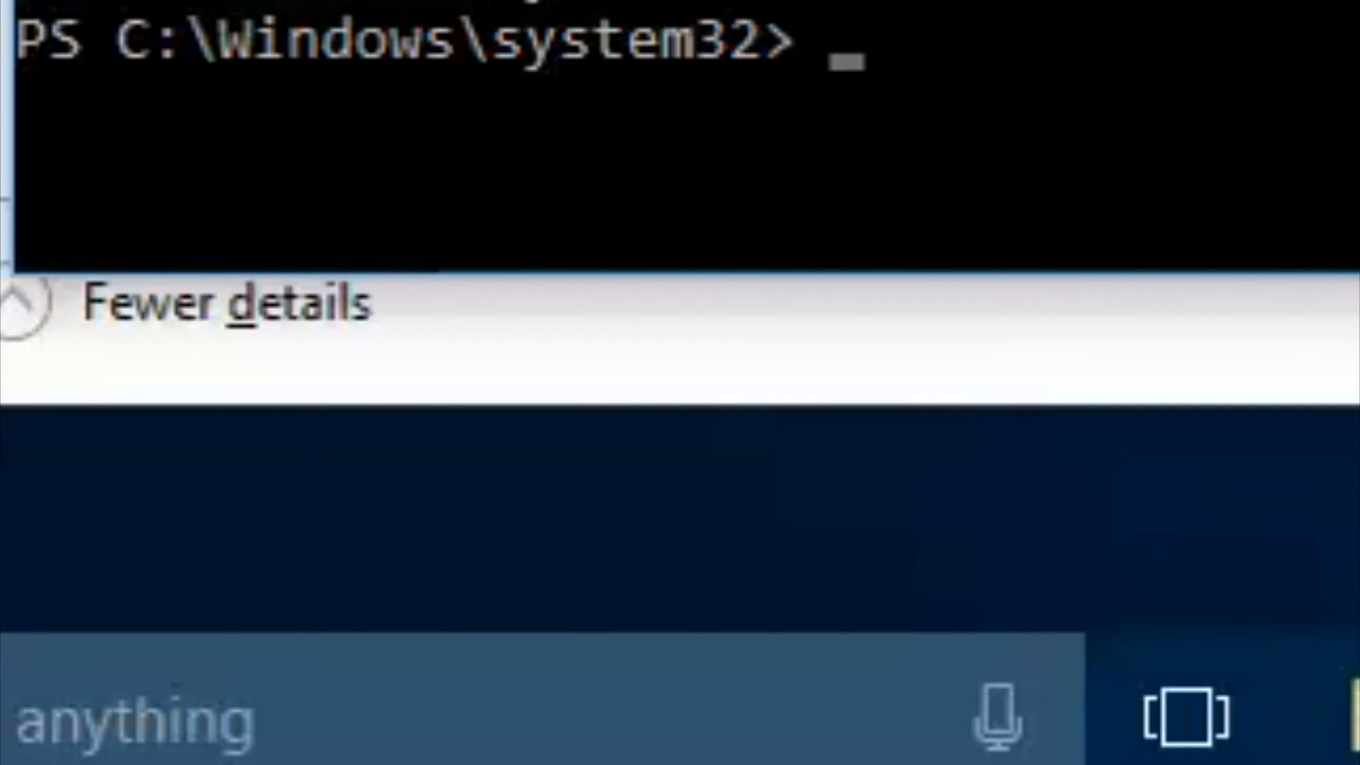
Type 'shut' at the prompt while the sfc scan completes
{"action": "type", "text": "shut"}
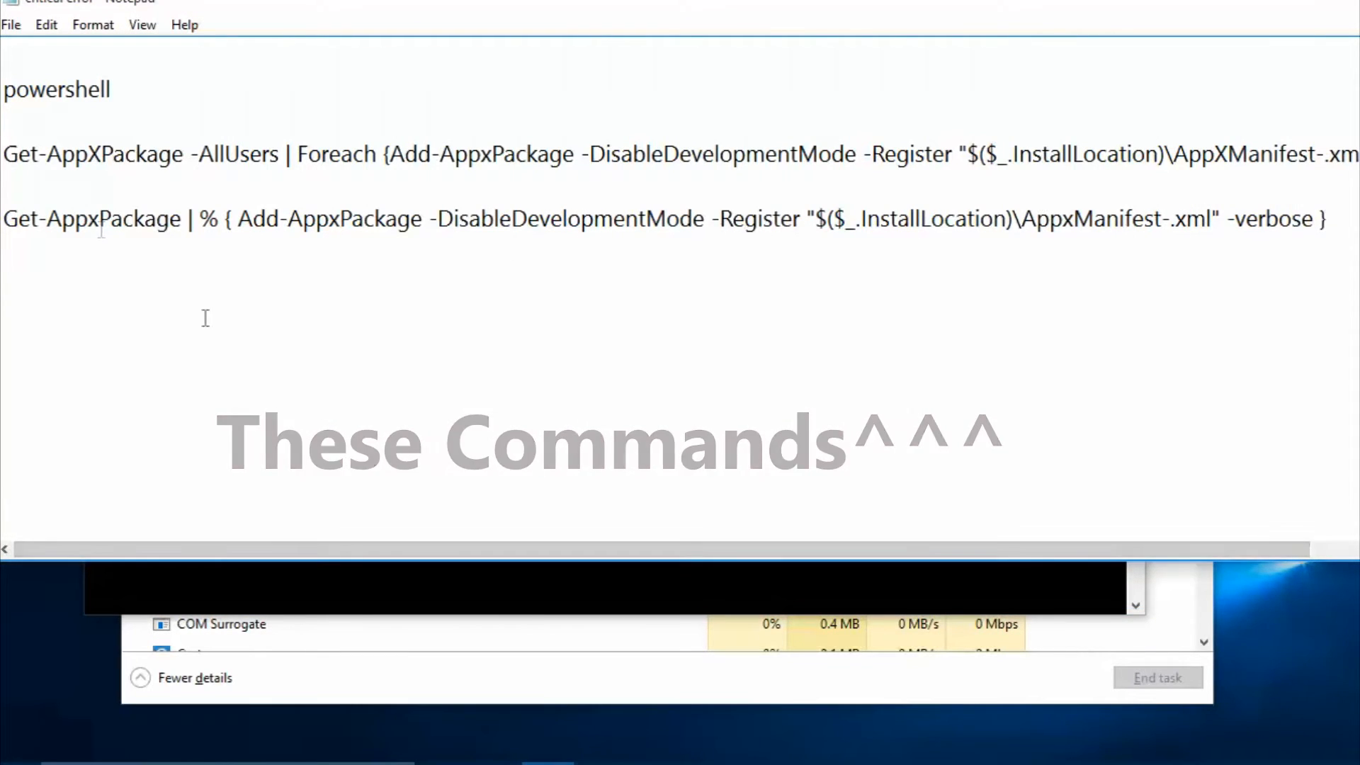
Select 'powershell' in the notes and type powershell in a new admin prompt
{"action": "double_click", "coordinate": [57, 89]}
{"action": "type", "text": "p"}
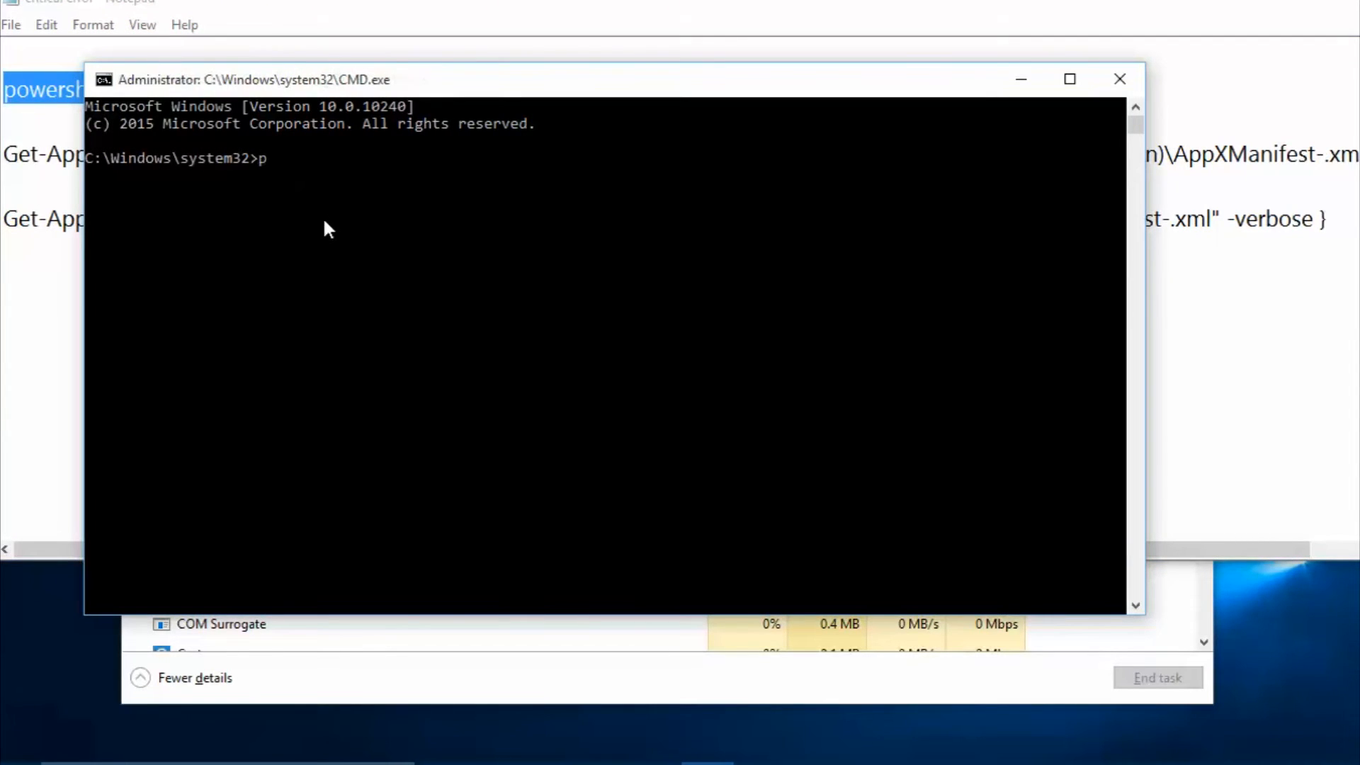
{"action": "type", "text": "ower"}
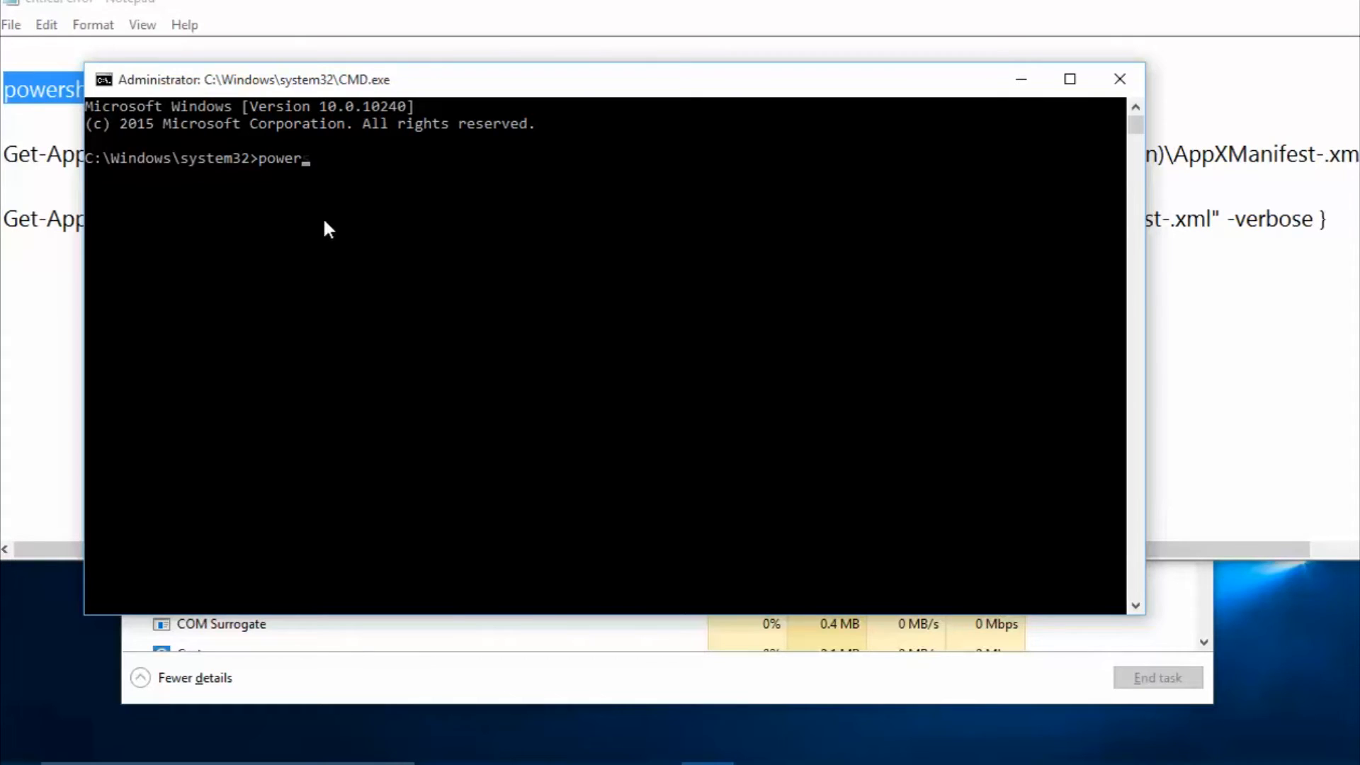
{"action": "type", "text": "shell"}
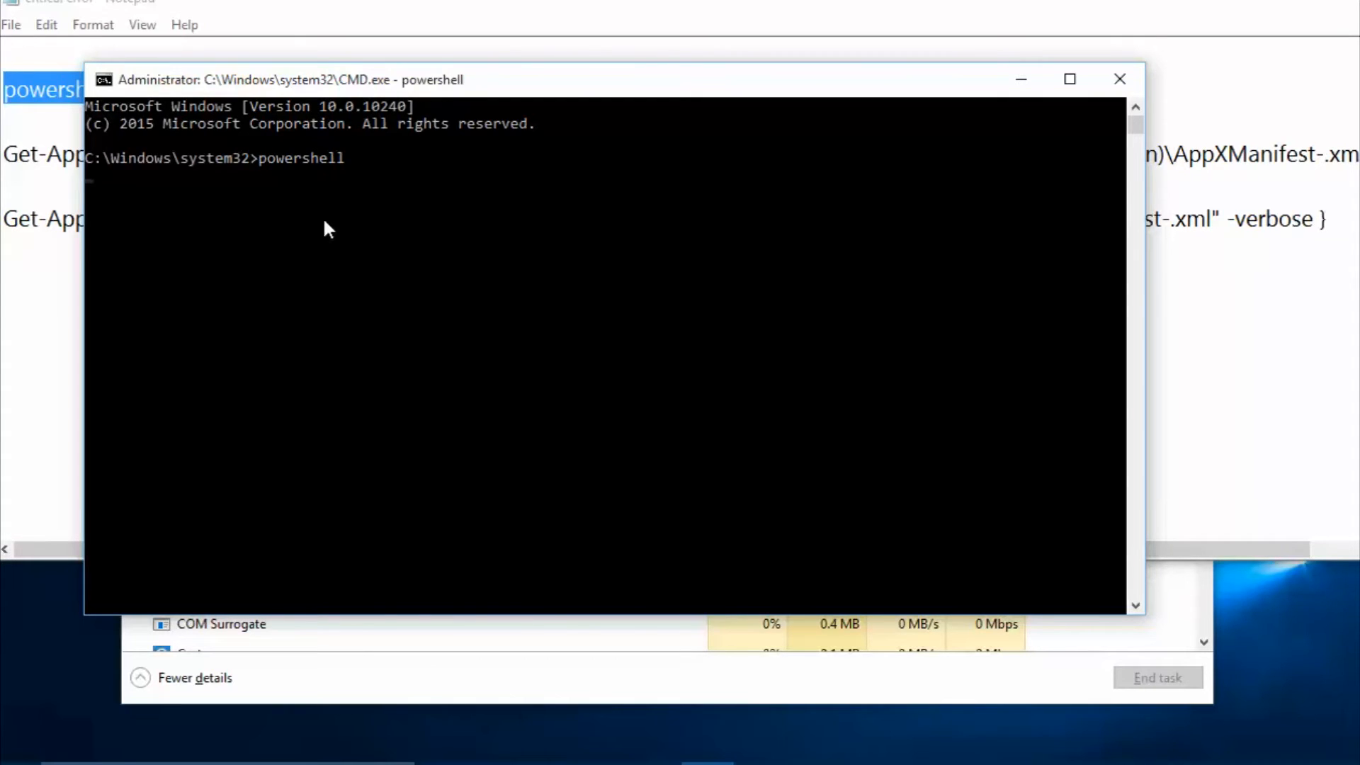